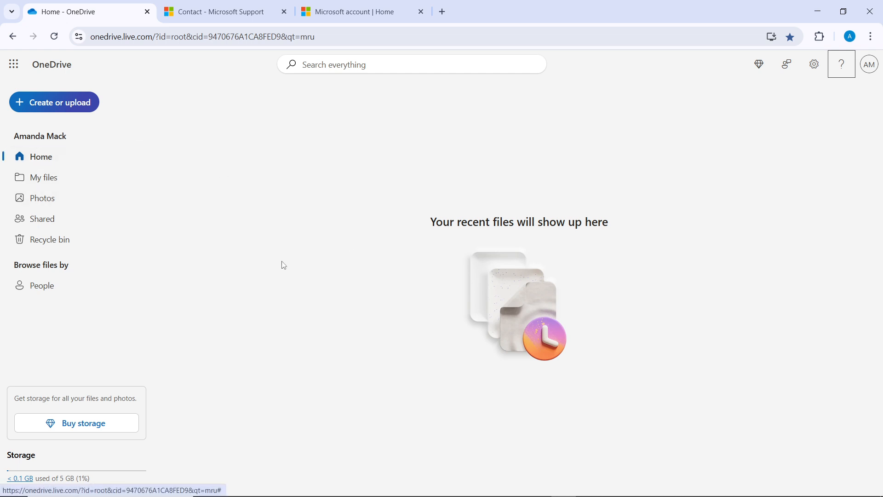
mouse_move(48, 170)
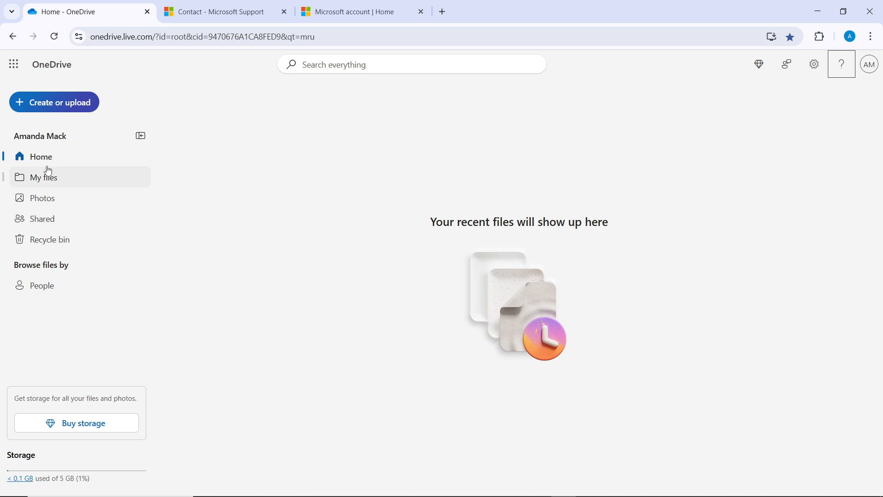
Step: Show My files in OneDrive, scrolling to the WhatsApp images at the bottom
click(44, 176)
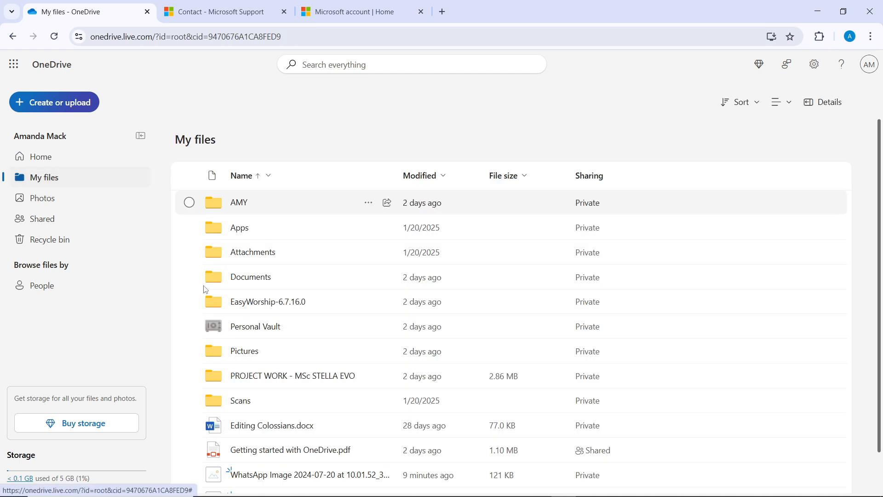
scroll(down, 3)
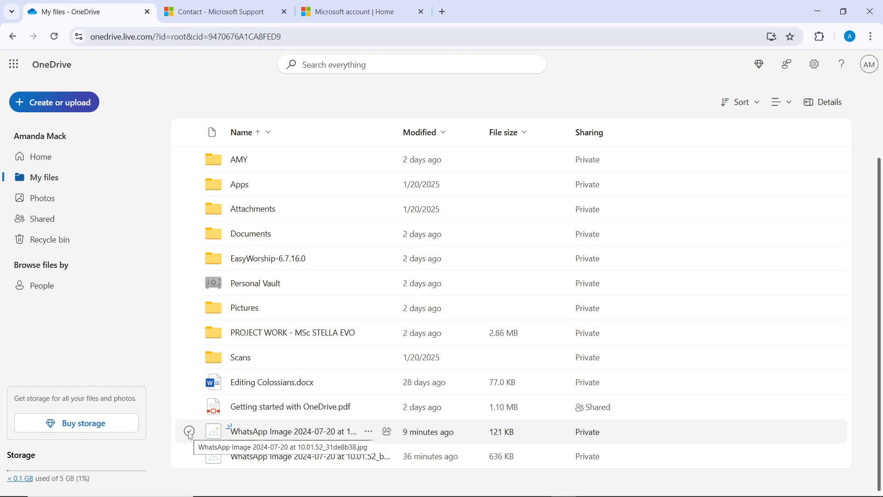
Step: Select only the older 636 KB WhatsApp image, after trying and clearing a select-all
click(189, 431)
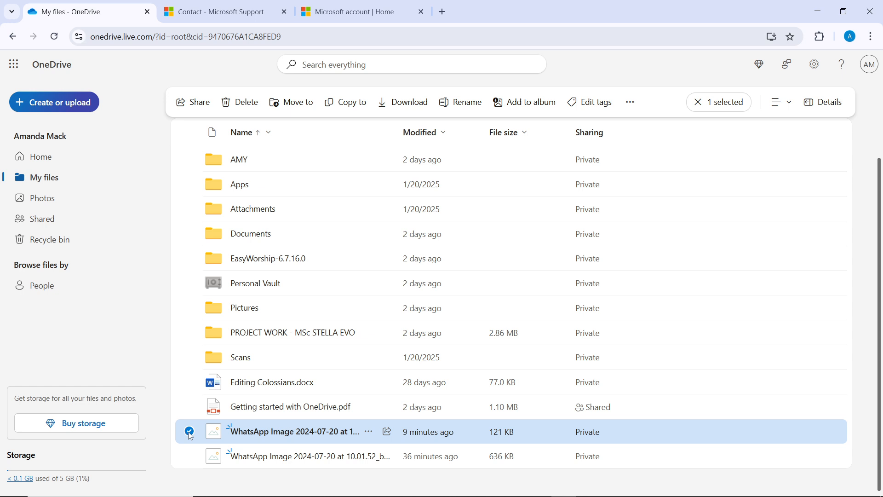
mouse_move(205, 173)
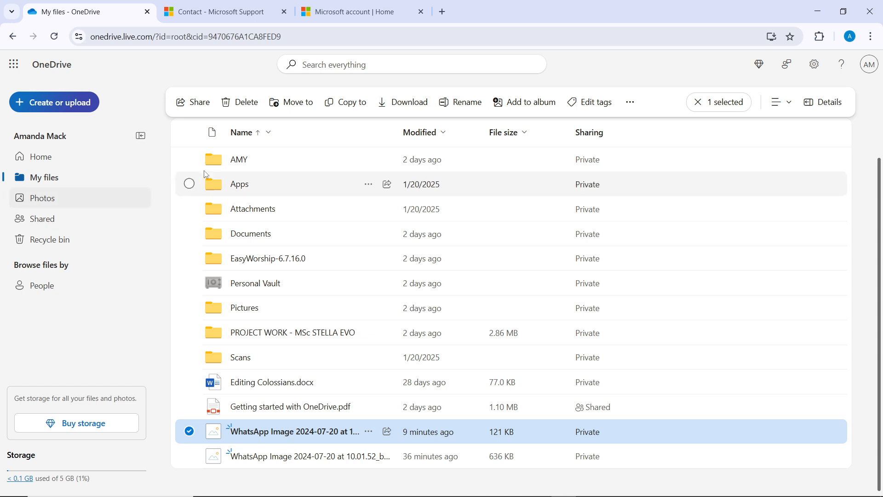
click(190, 131)
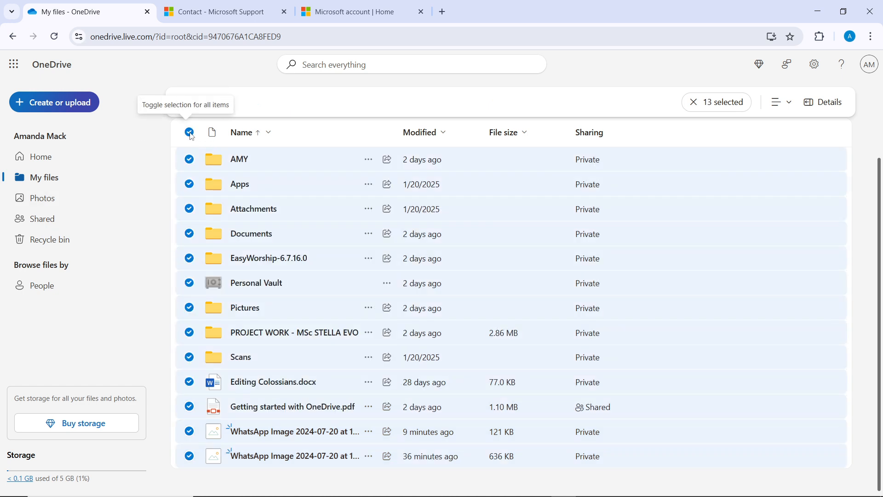
mouse_move(236, 481)
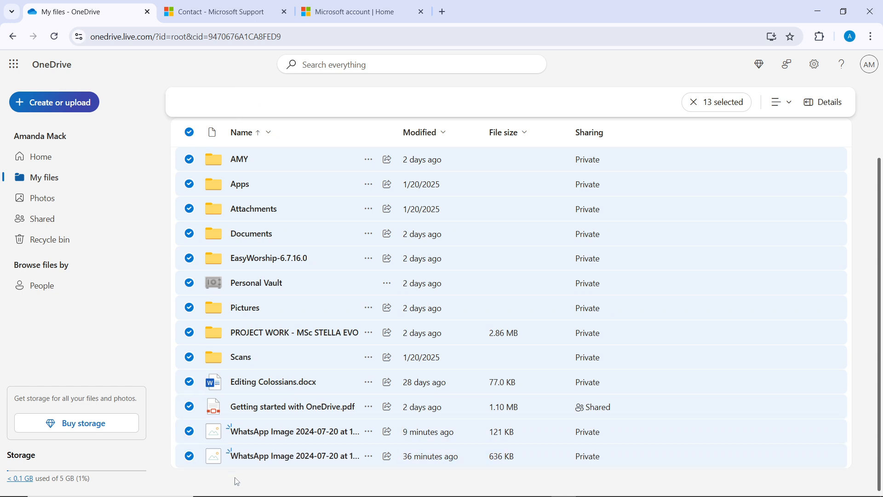
click(189, 131)
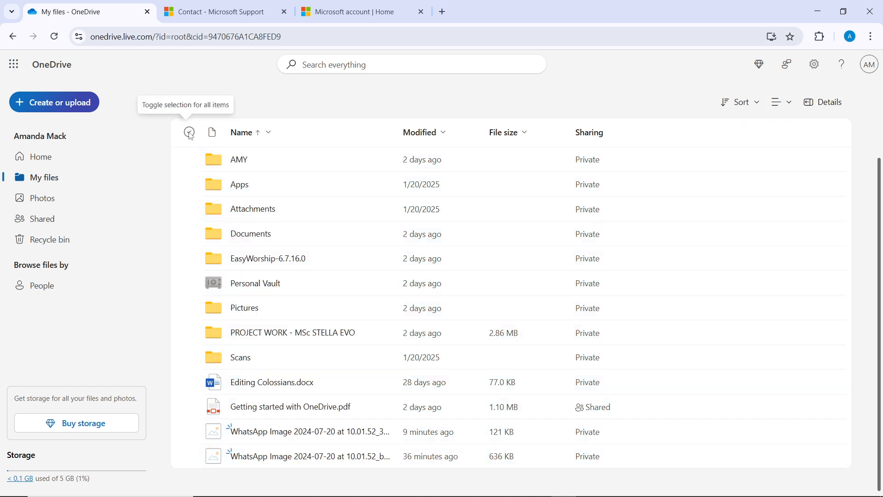
click(189, 456)
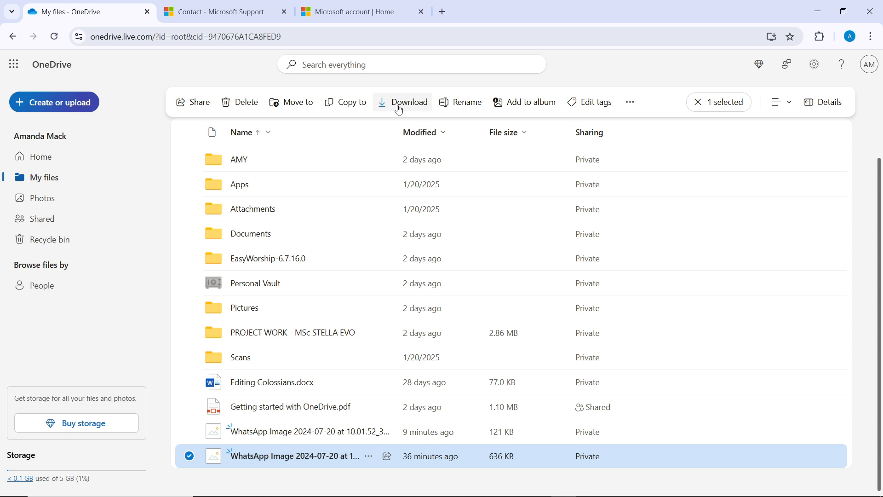
mouse_move(286, 298)
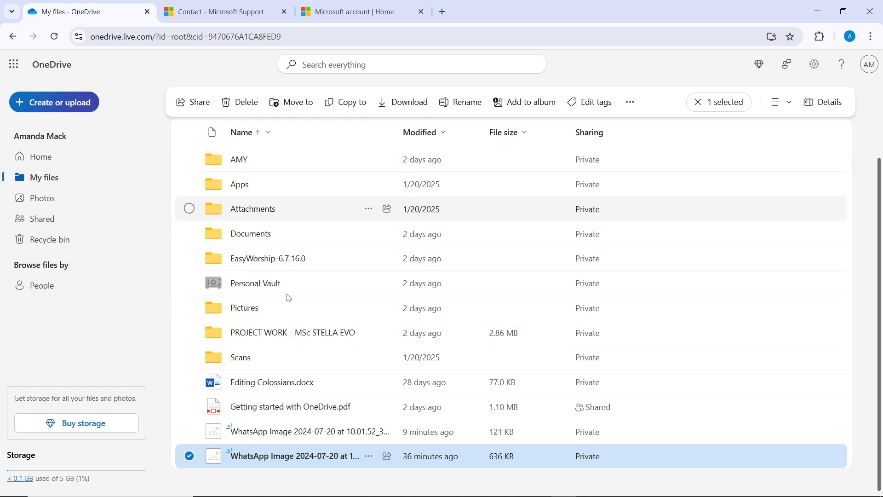
mouse_move(449, 217)
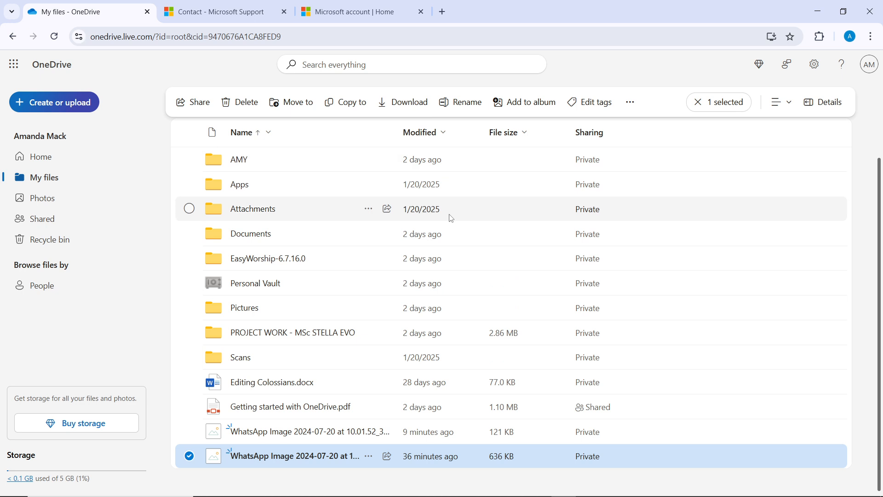
mouse_move(576, 72)
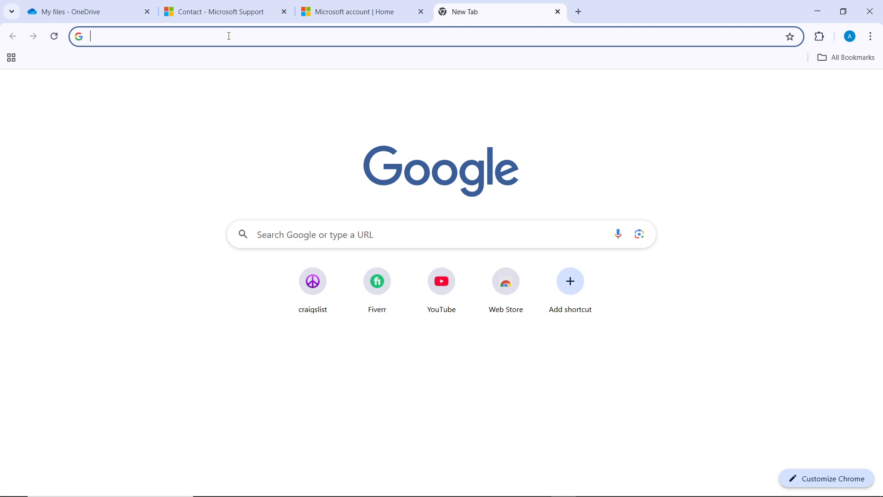
Step: Load drive.google.com in the new Chrome tab's address bar
text(drive)
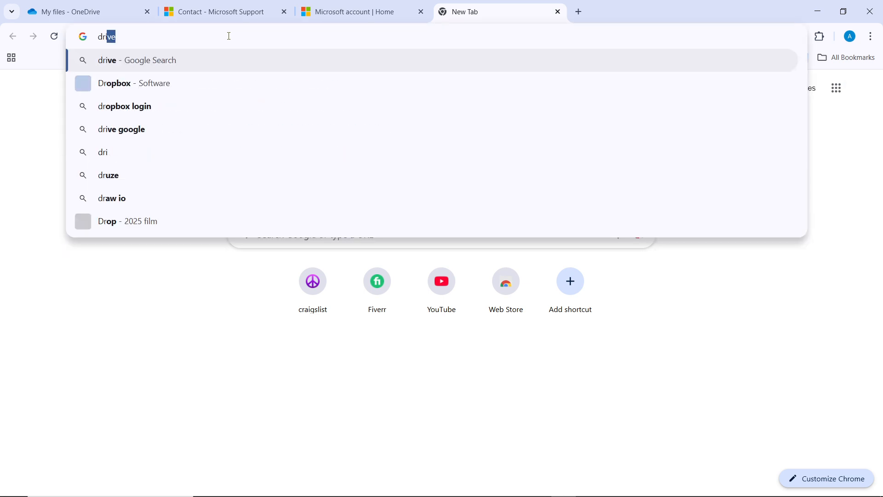
text(.go)
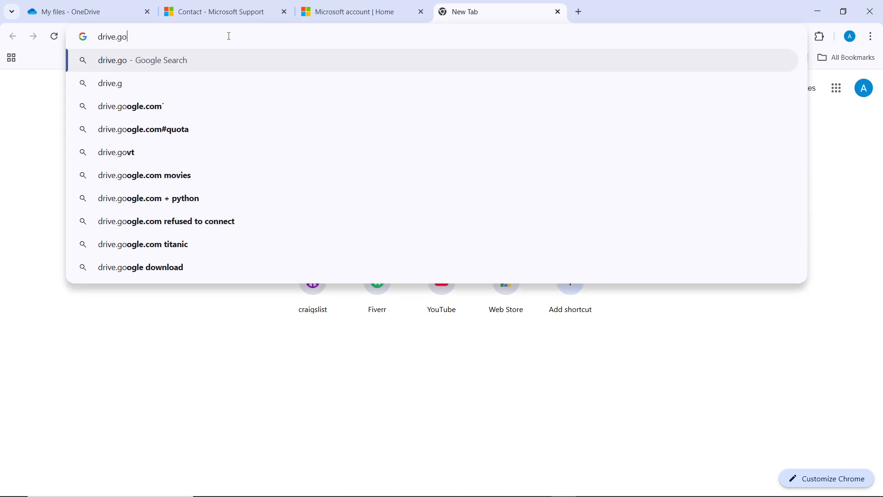
text(ogle)
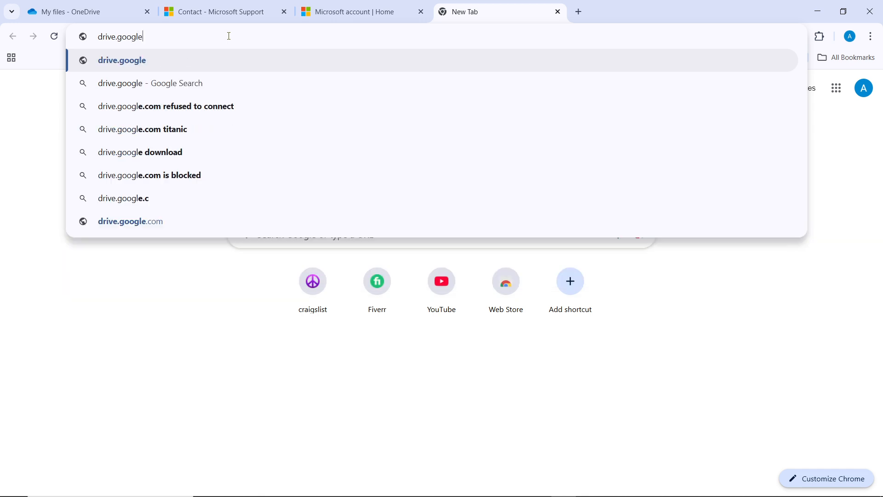
text(.com/drive/?pli=1)
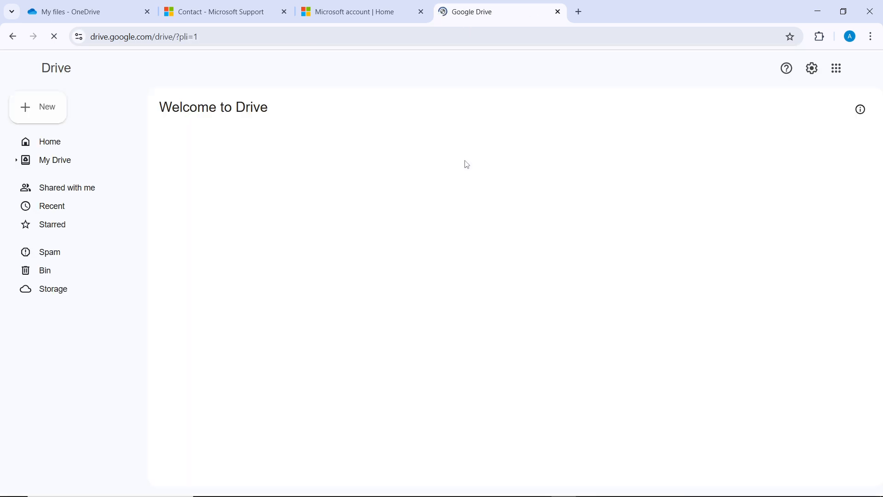
Step: Show the Drive Home page with suggested Portfolio files and bring up the New menu
click(50, 142)
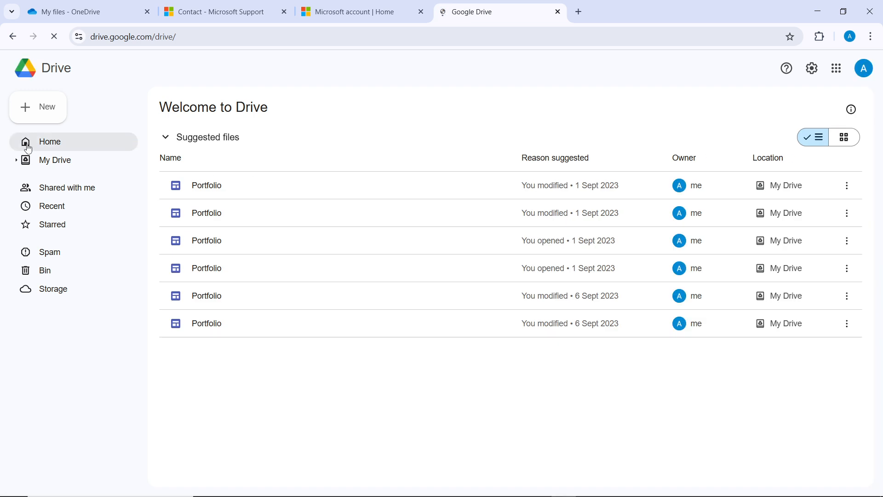
click(50, 142)
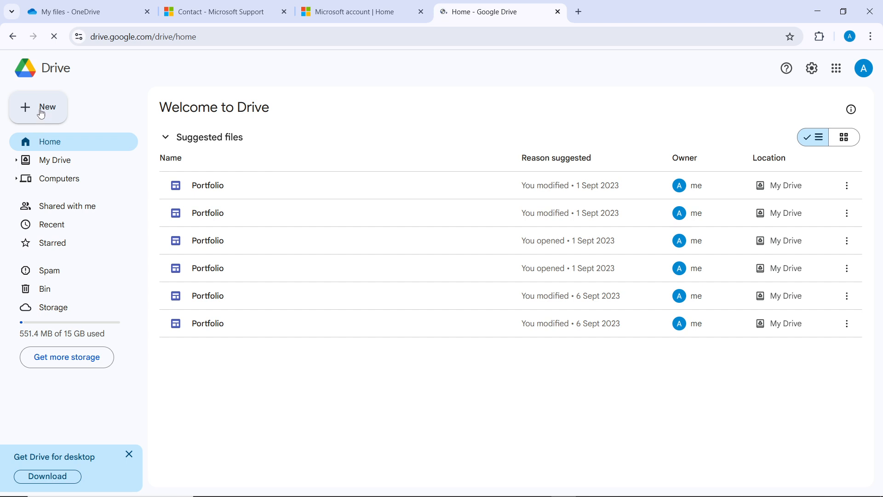
click(37, 106)
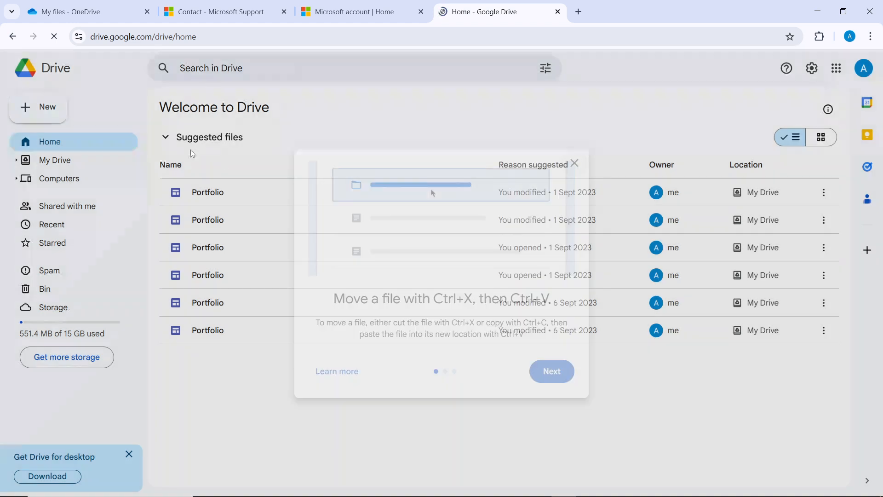
Step: Dismiss the move-files tip and start a File upload from the New menu
click(38, 107)
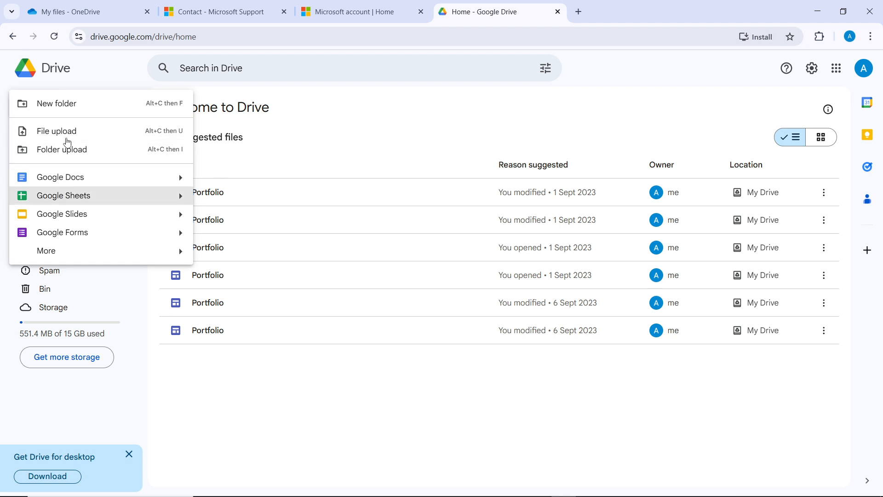
click(355, 114)
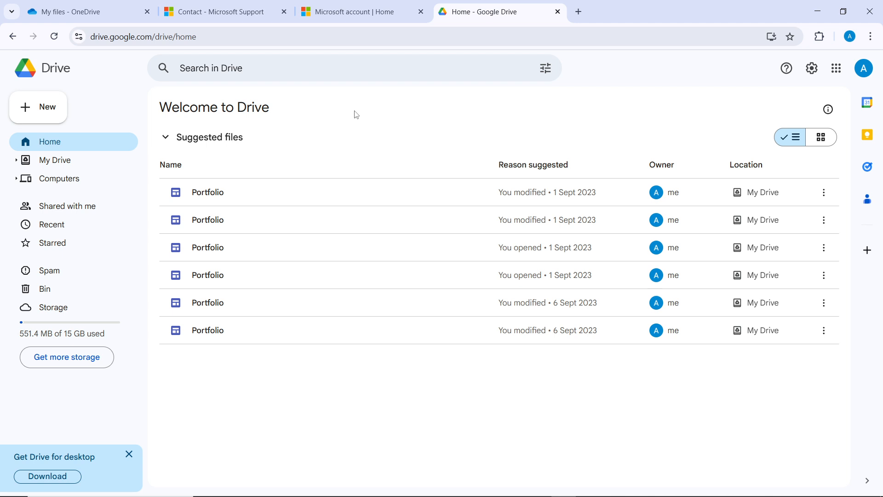
mouse_move(421, 11)
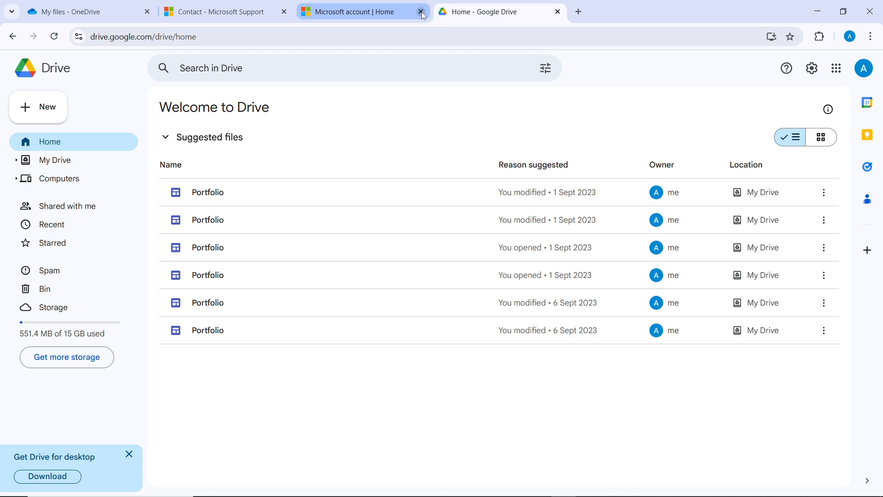
Step: Close the Microsoft account tab, returning to OneDrive My files with the image still selected
click(420, 11)
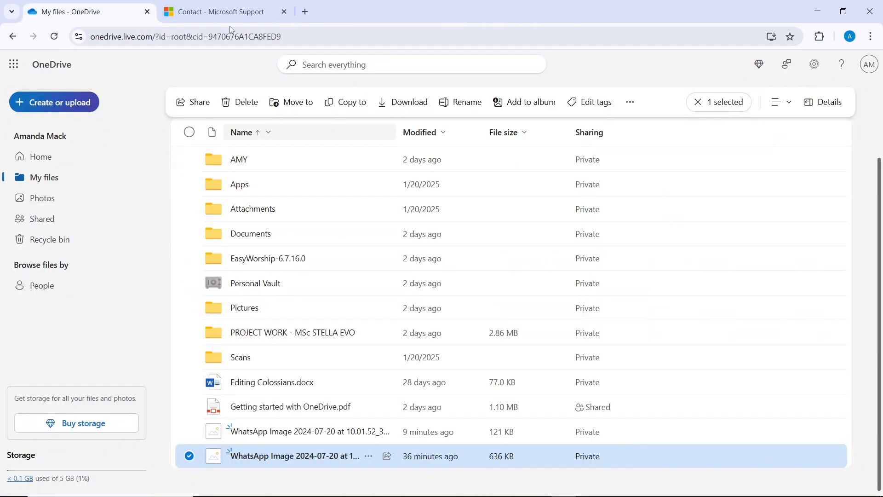
mouse_move(512, 209)
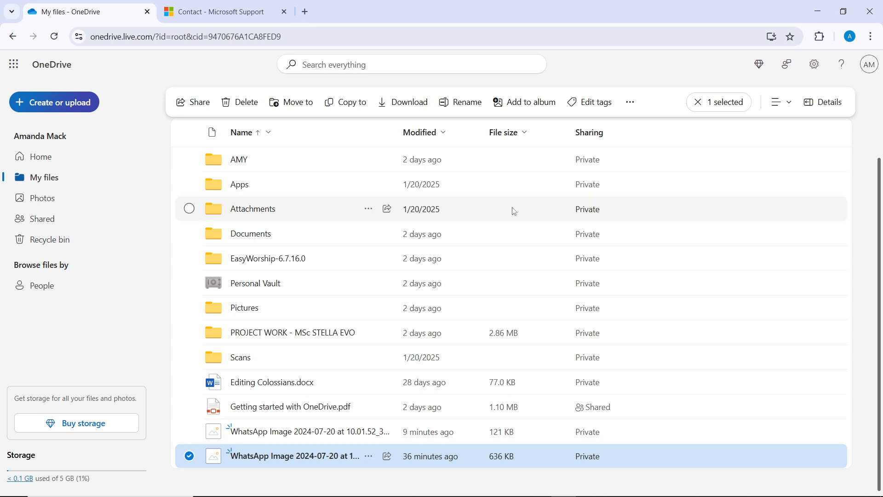